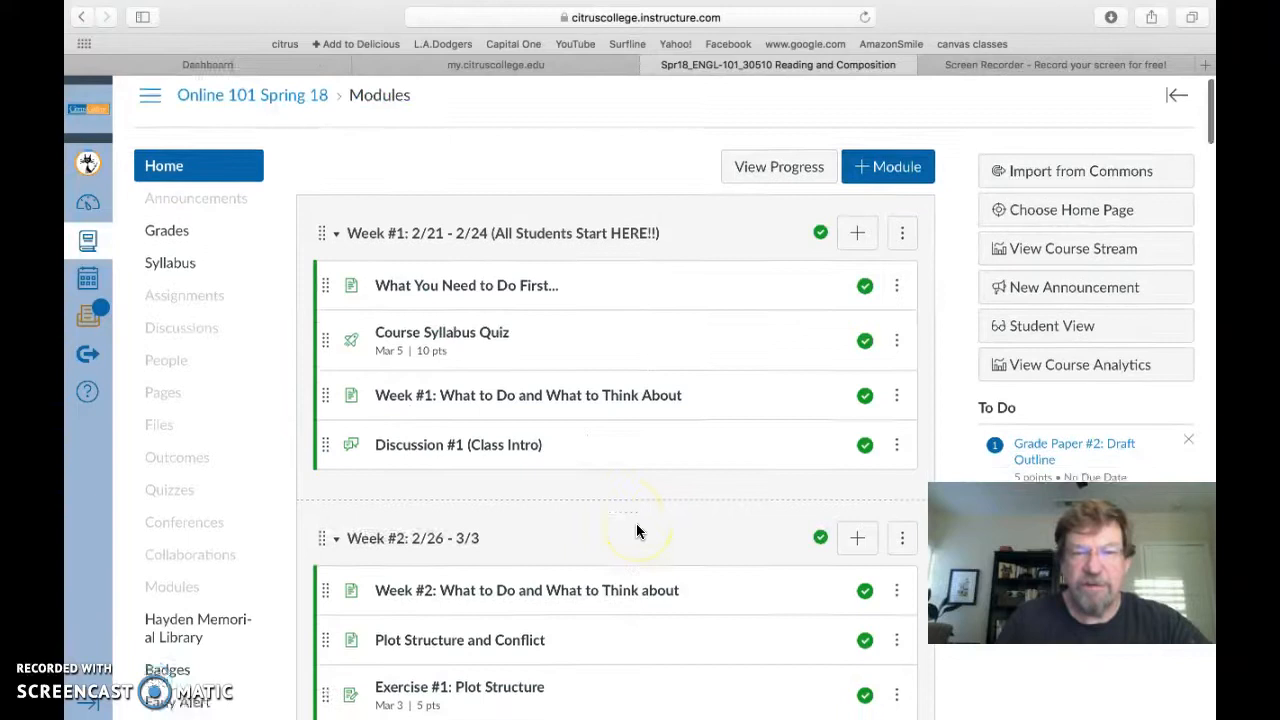
- Scroll the Modules page down until the Week #7 items, including Prompt for Paper #2, are visible
{"action": "scroll", "scroll_direction": "down", "scroll_amount": 3}
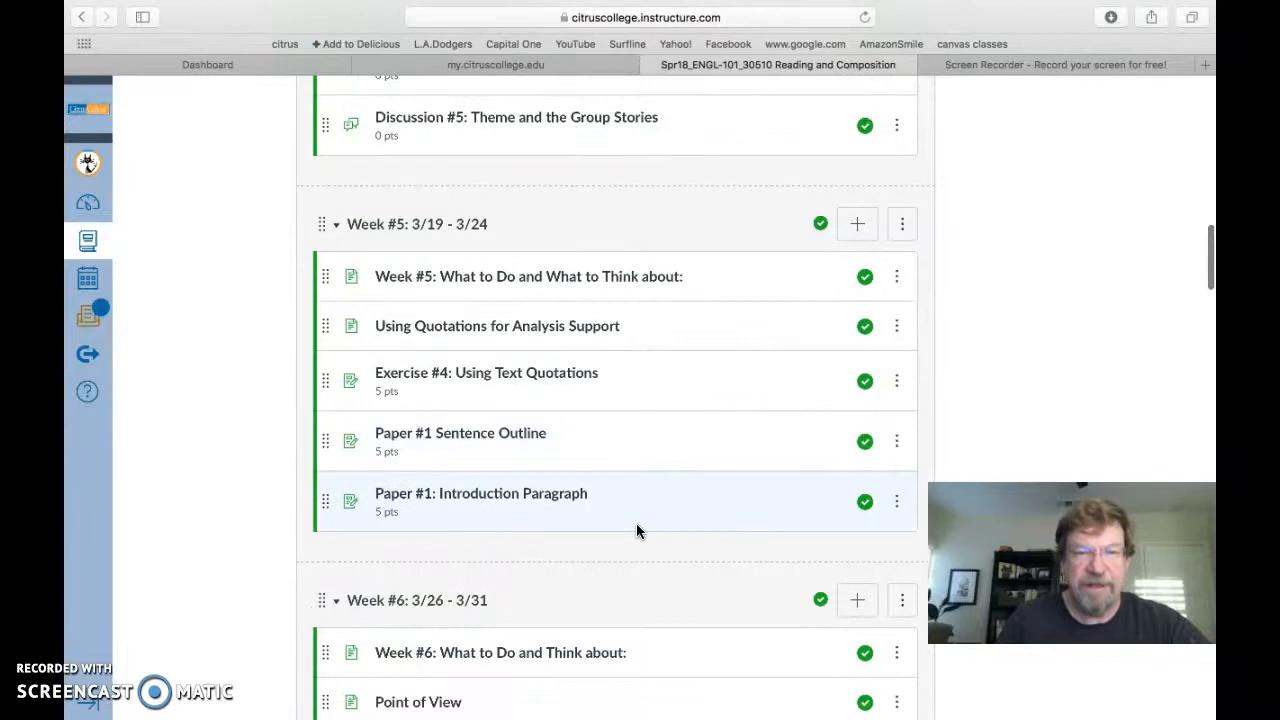
{"action": "scroll", "scroll_direction": "down", "scroll_amount": 3}
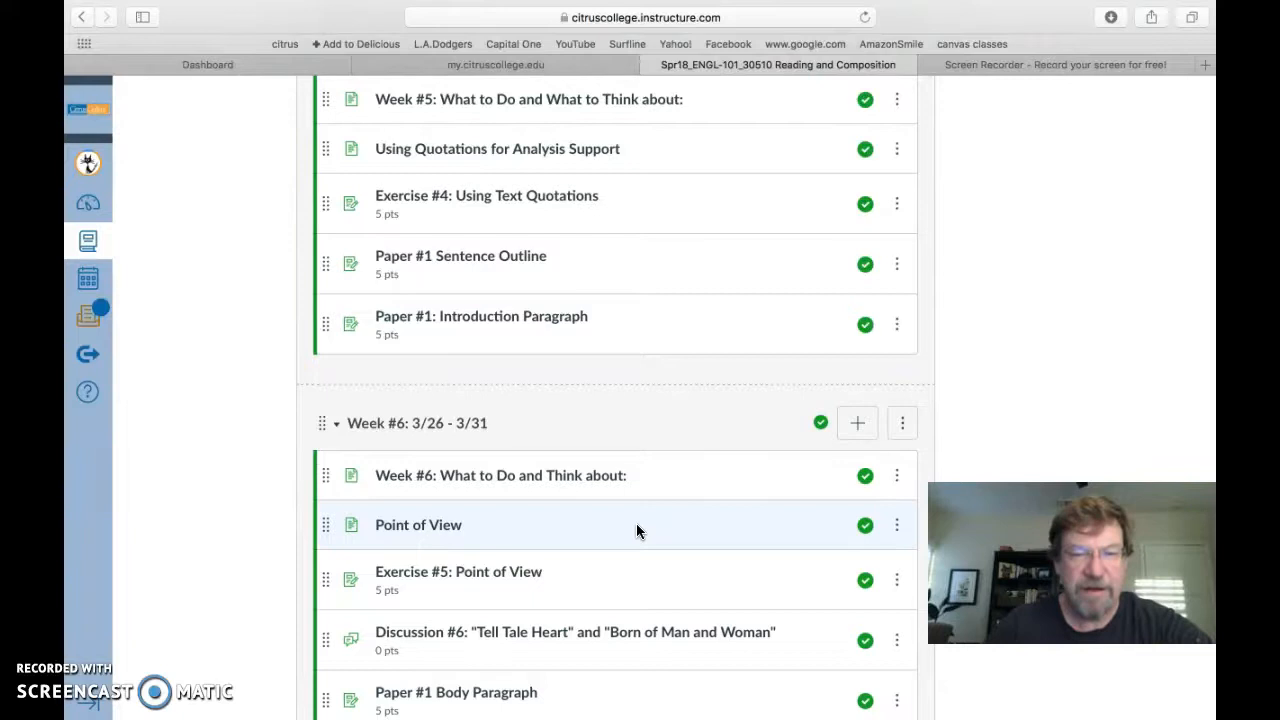
{"action": "scroll", "scroll_direction": "down", "scroll_amount": 3}
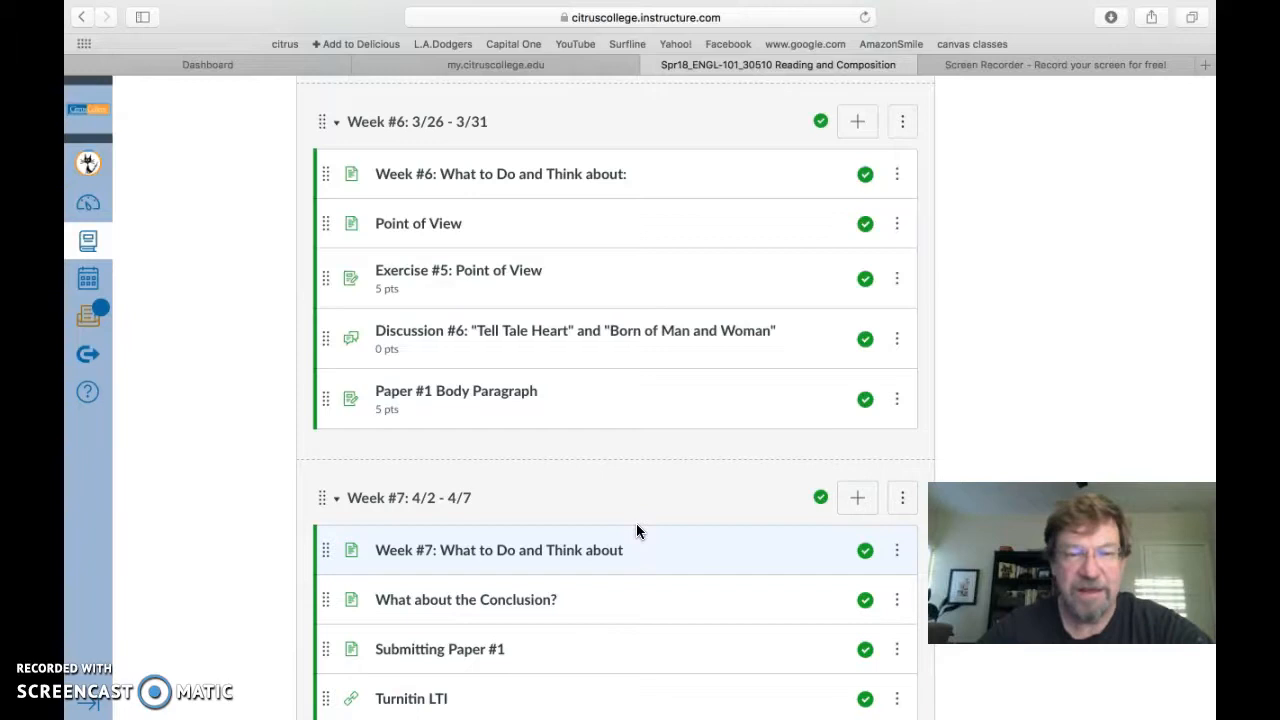
{"action": "scroll", "scroll_direction": "down", "scroll_amount": 3}
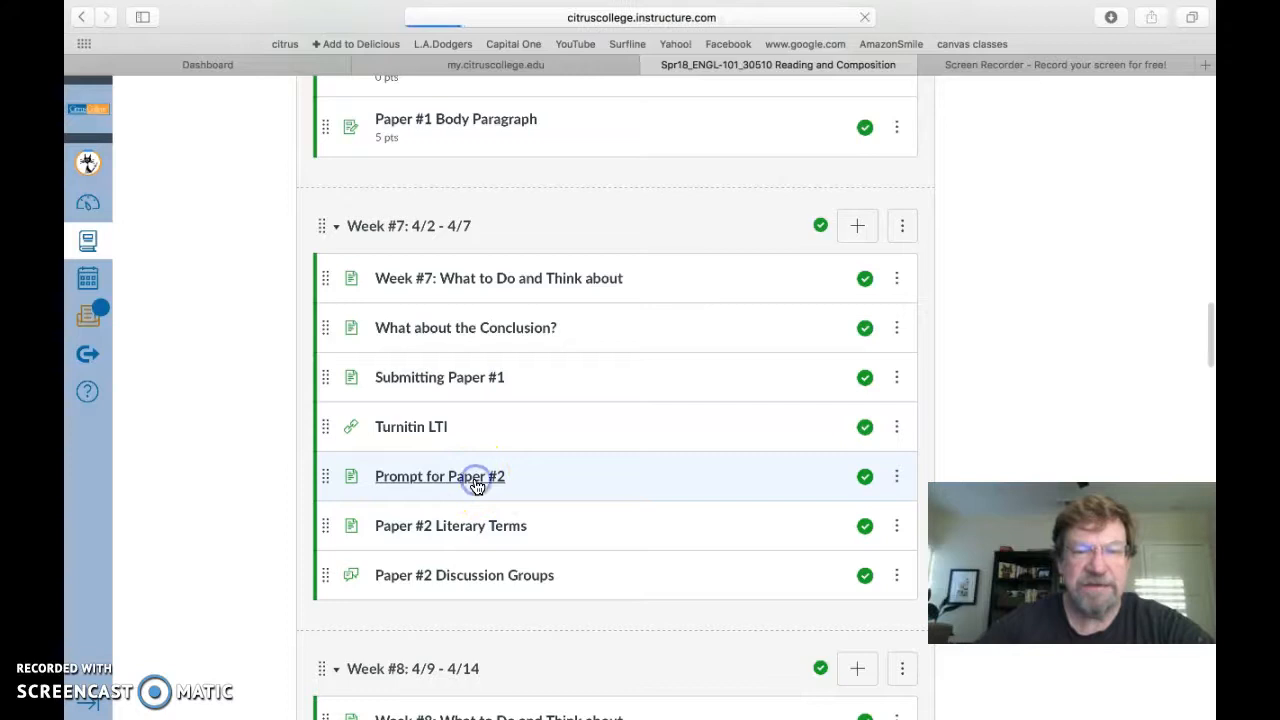
- Open the Prompt for Paper #2 page from the Week #7 module
{"action": "left_click", "coordinate": [439, 476]}
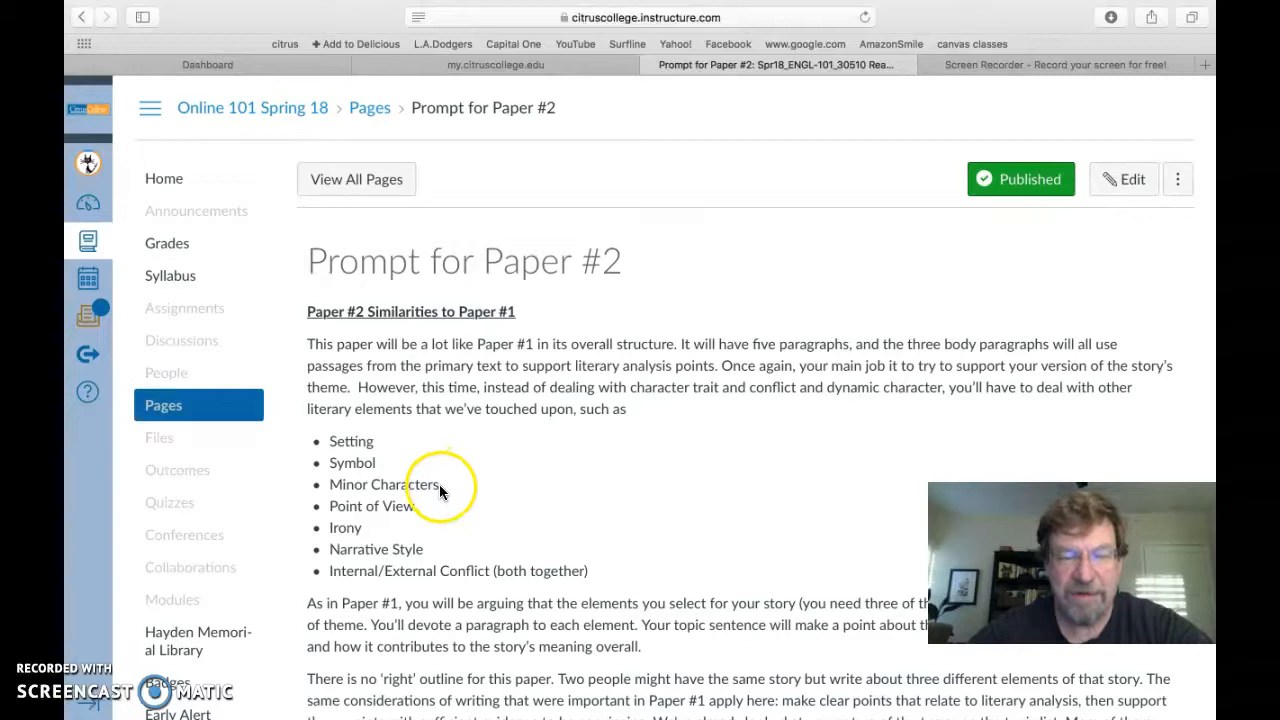
{"action": "mouse_move", "coordinate": [428, 489]}
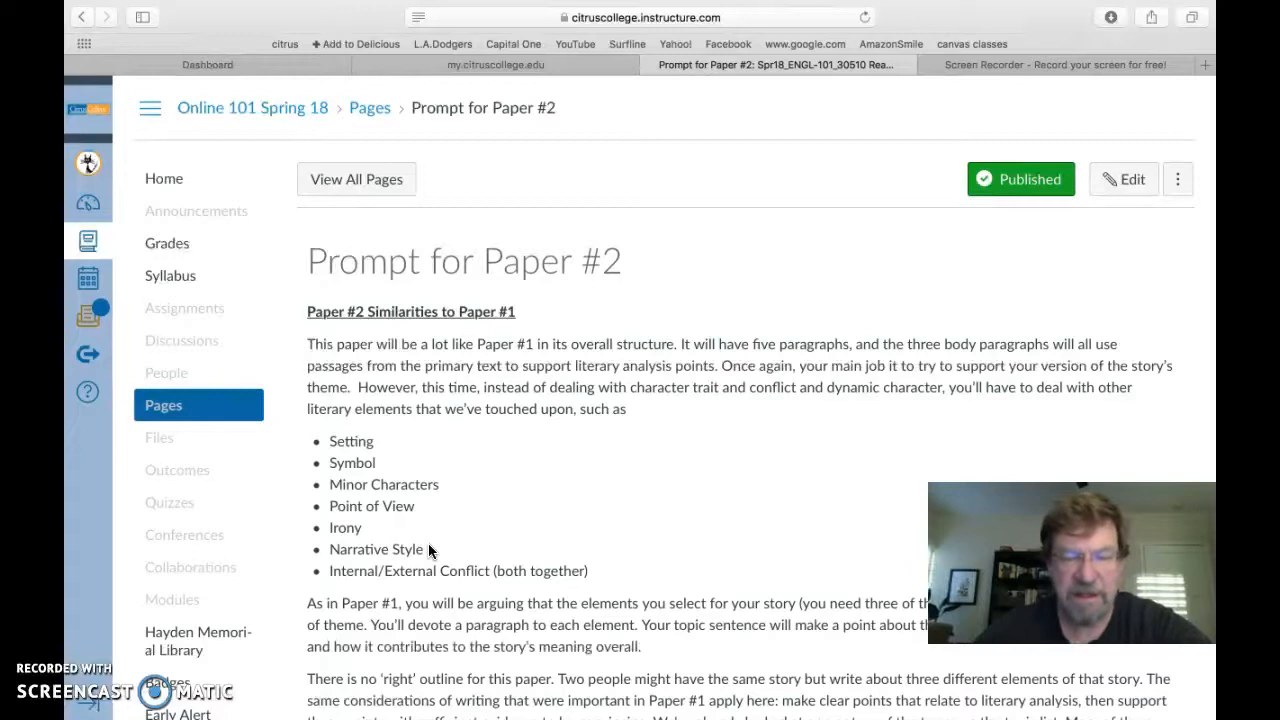
{"action": "mouse_move", "coordinate": [433, 553]}
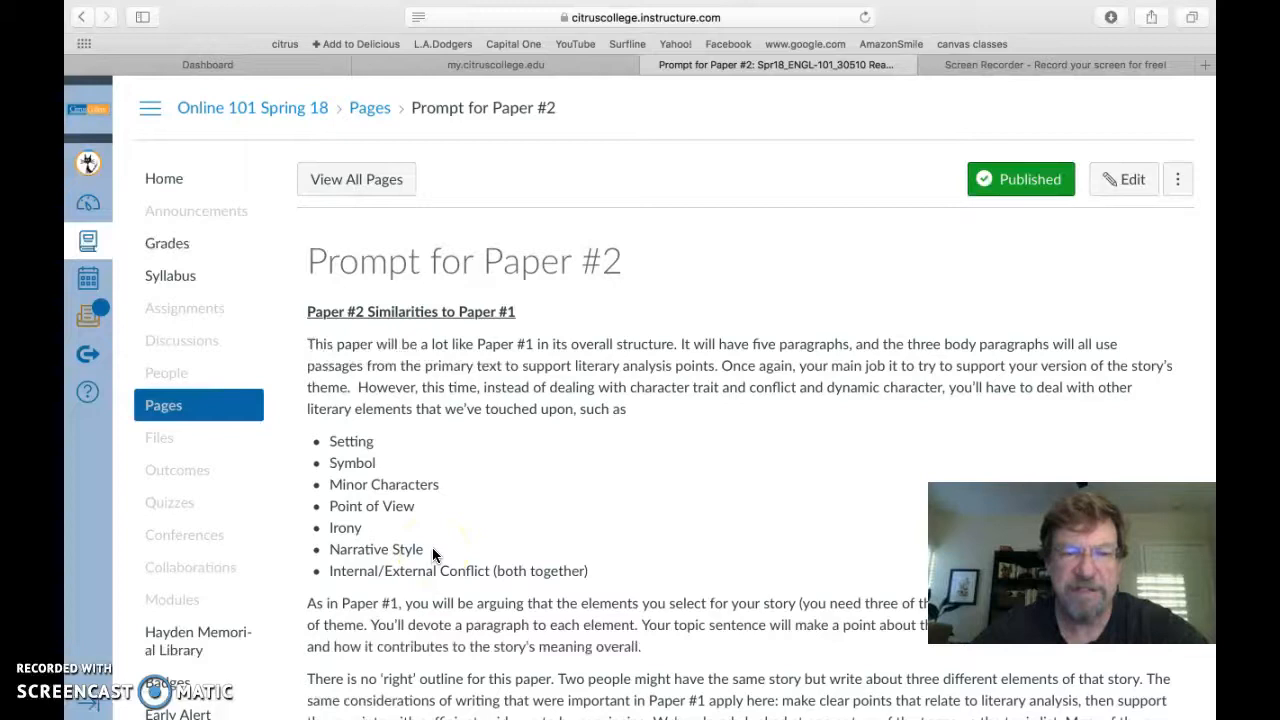
{"action": "mouse_move", "coordinate": [468, 488]}
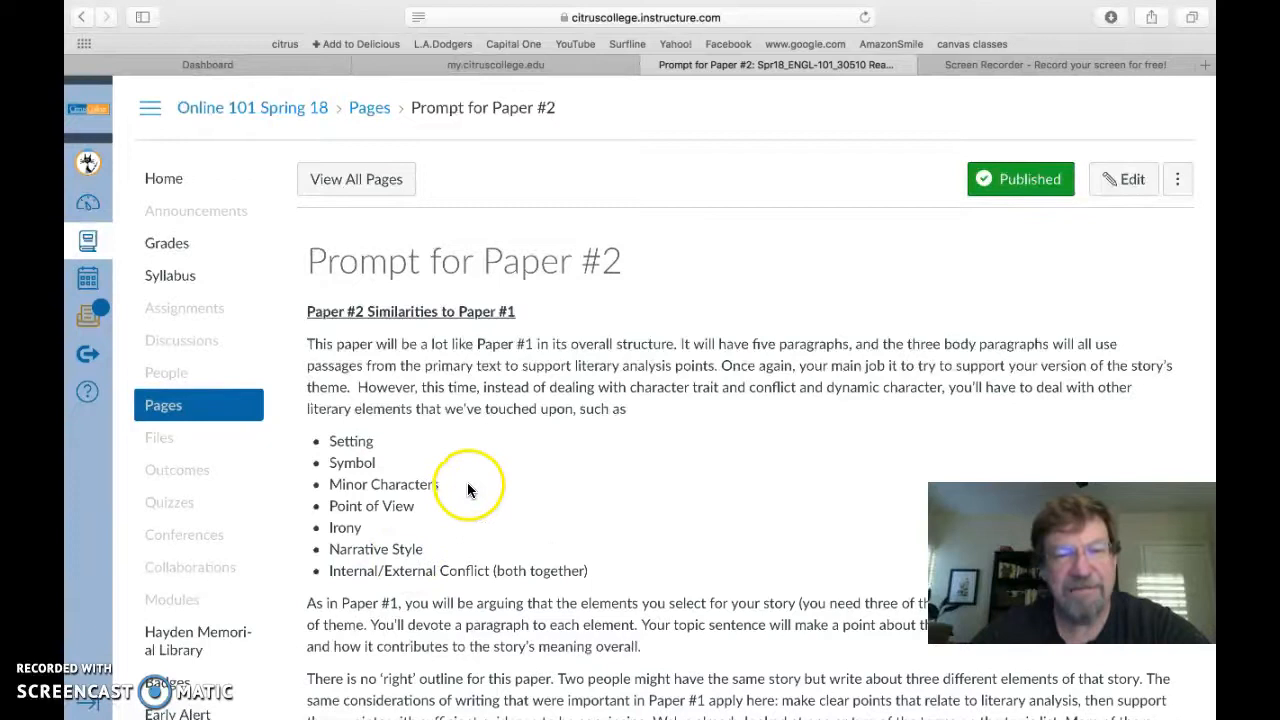
{"action": "mouse_move", "coordinate": [497, 570]}
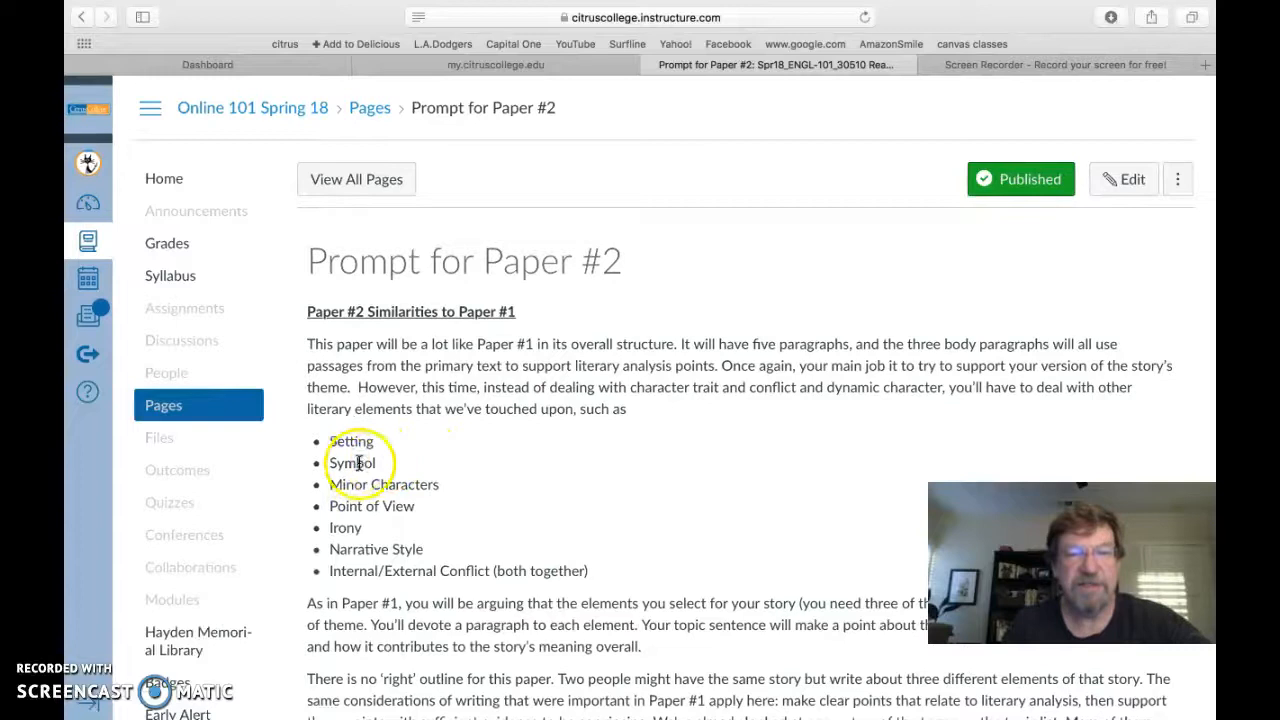
{"action": "mouse_move", "coordinate": [583, 493]}
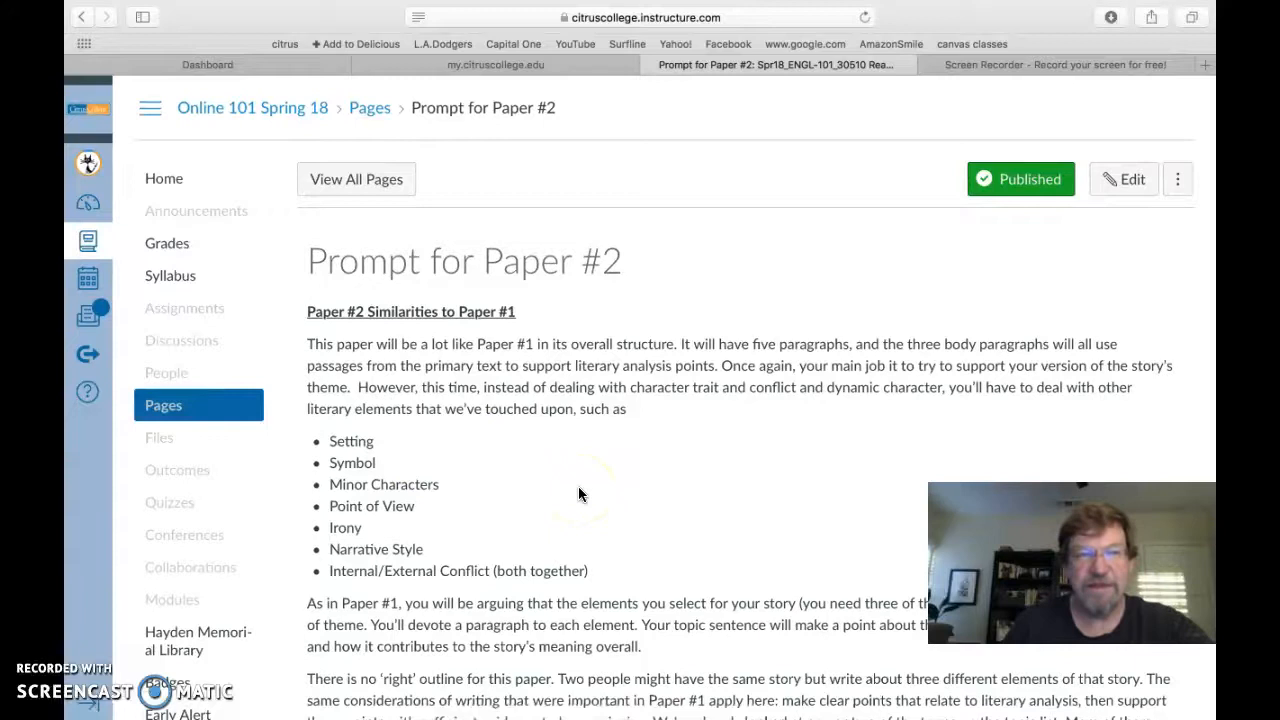